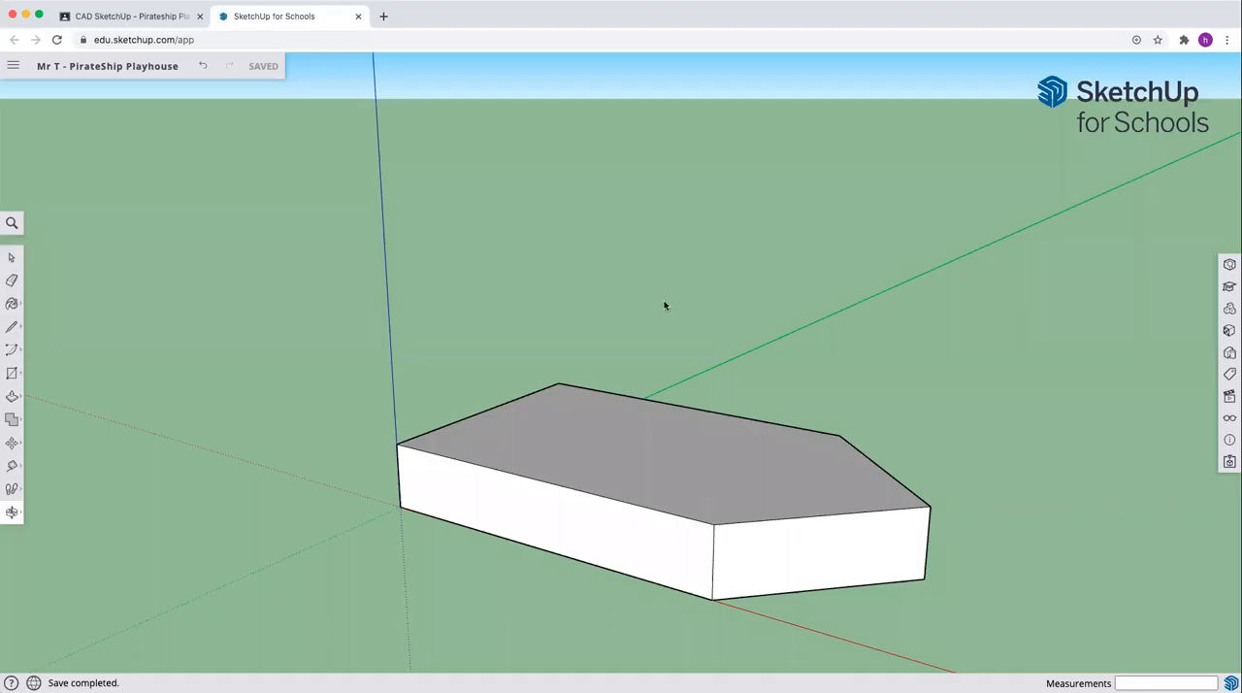
{"action": "mouse_move", "coordinate": [687, 344]}
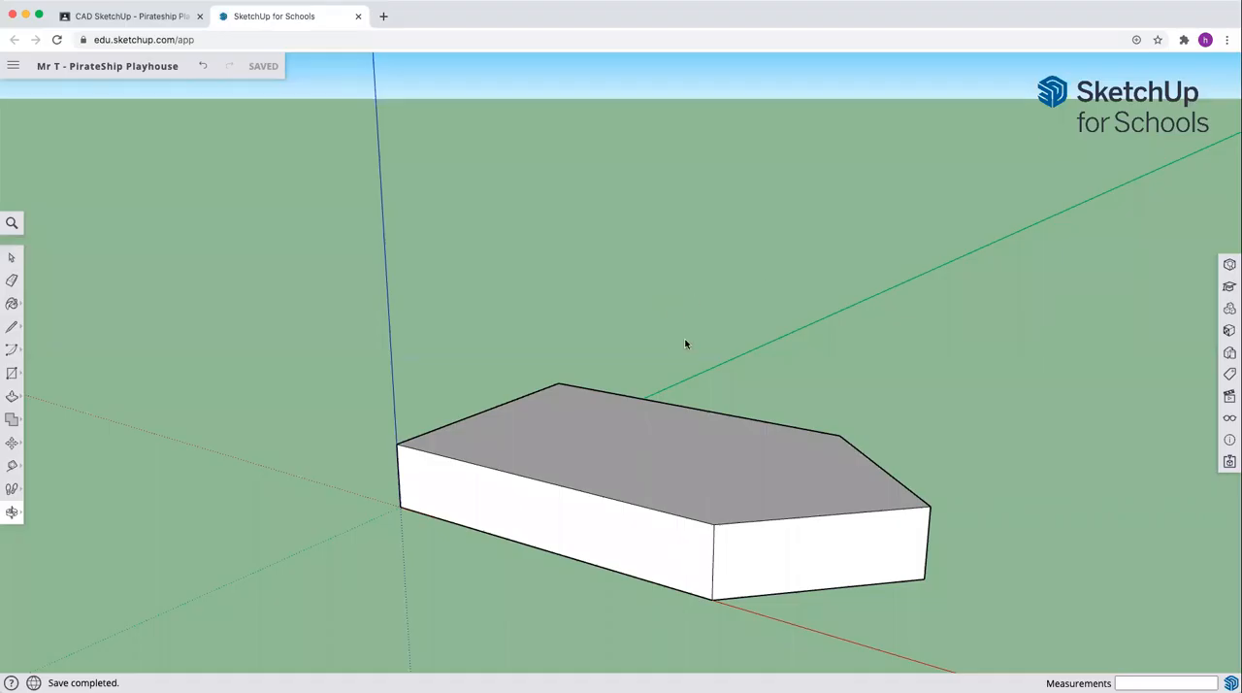
{"action": "mouse_move", "coordinate": [708, 437]}
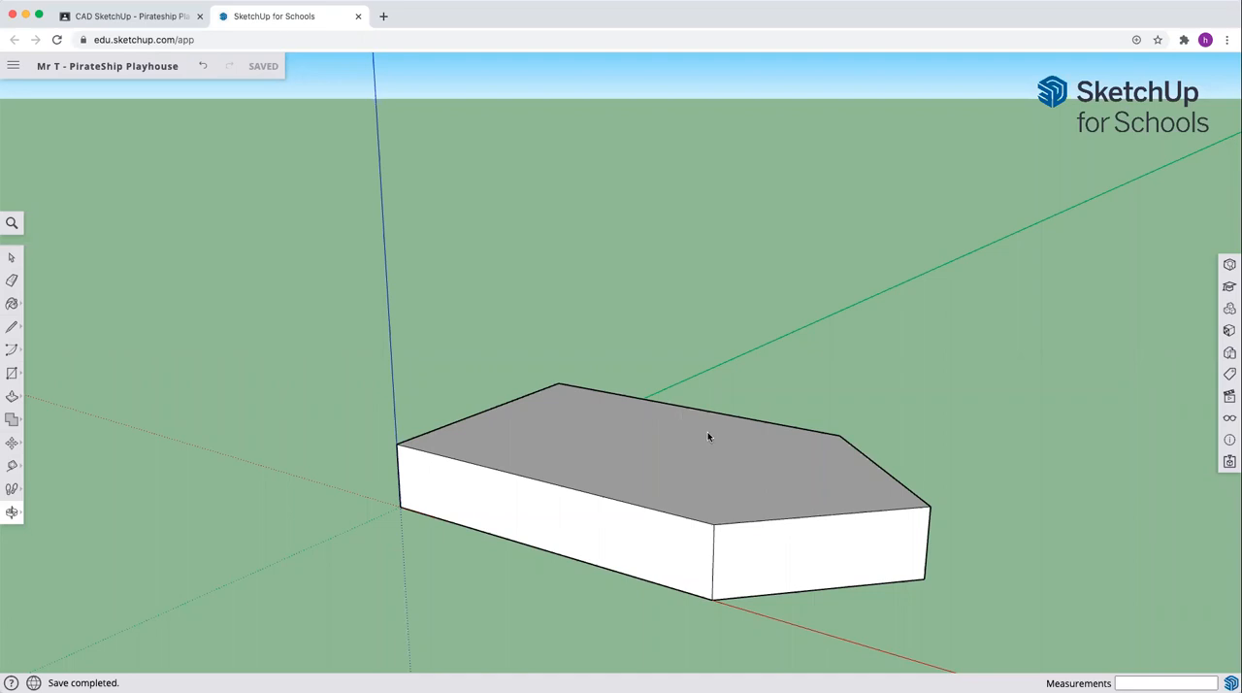
{"action": "mouse_move", "coordinate": [429, 462]}
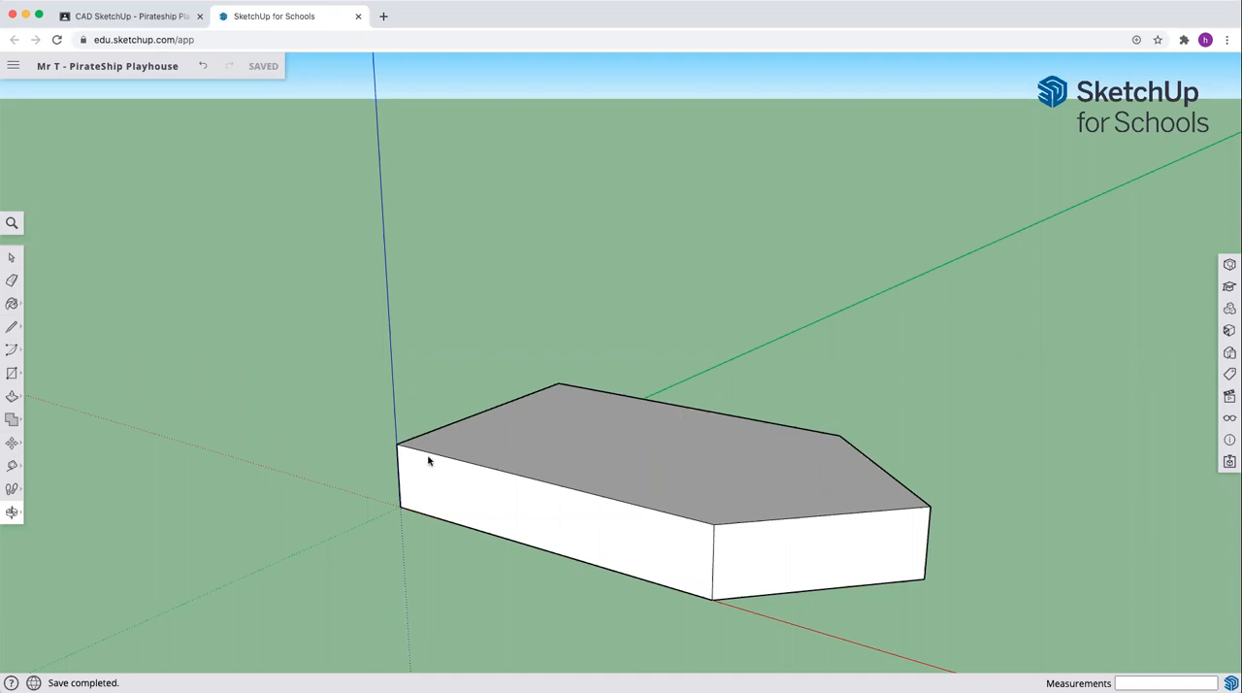
{"action": "mouse_move", "coordinate": [8, 512]}
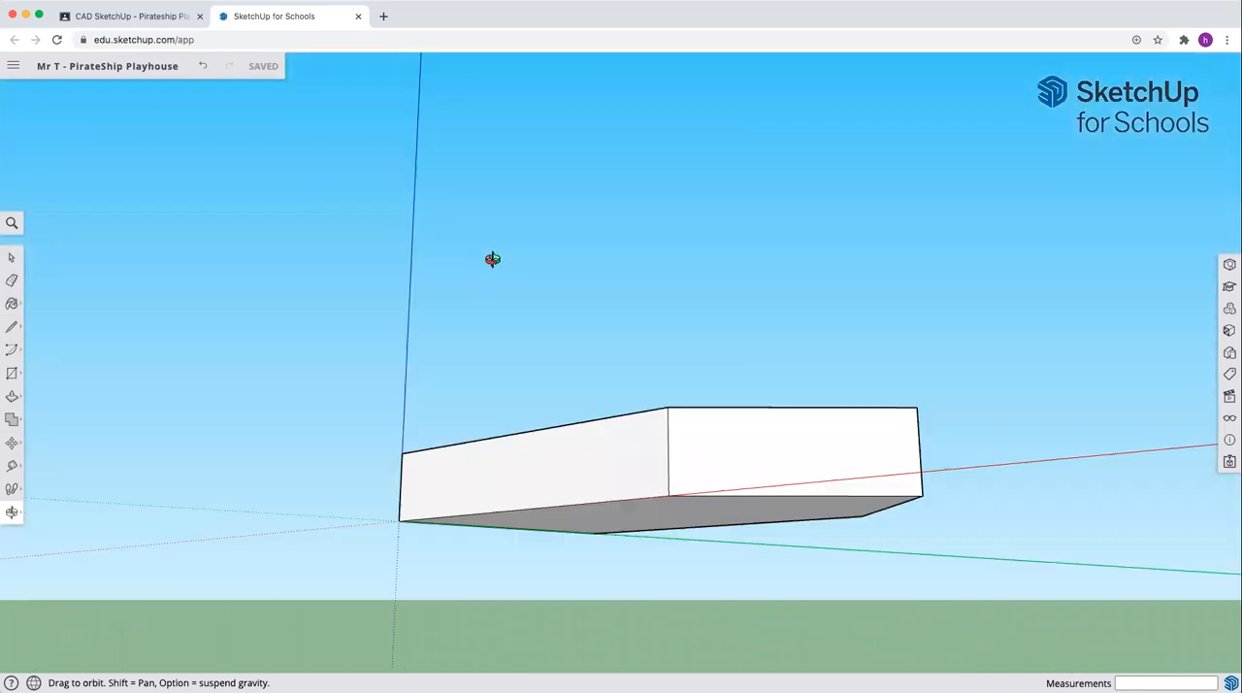
Step: Orbit below the ground plane to see the pentagonal block's bottom face
{"action": "left_click_drag", "start_coordinate": [493, 260], "coordinate": [524, 264]}
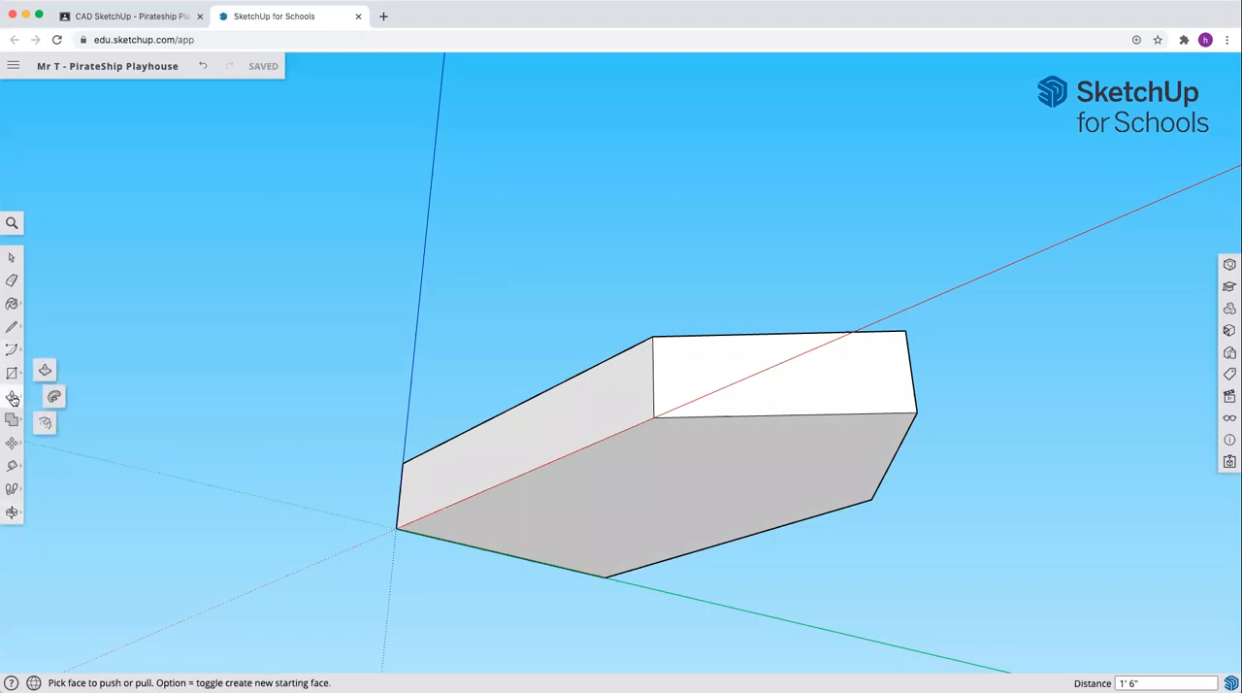
{"action": "mouse_move", "coordinate": [47, 422]}
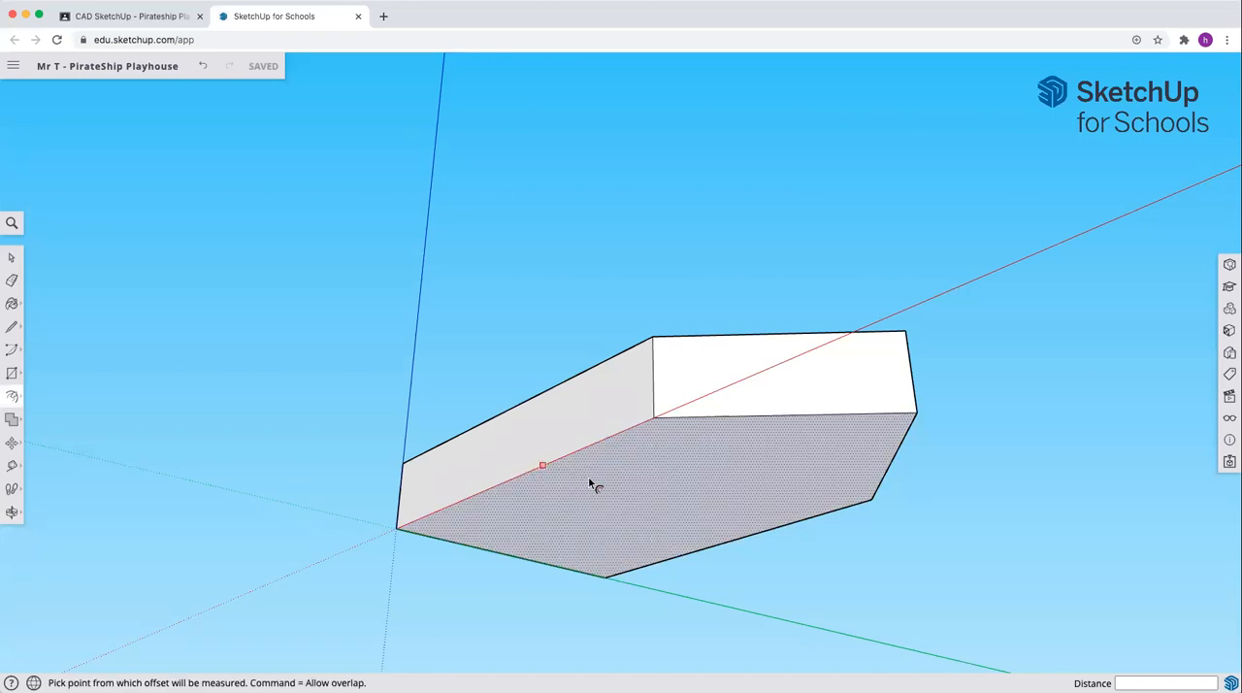
{"action": "mouse_move", "coordinate": [591, 485]}
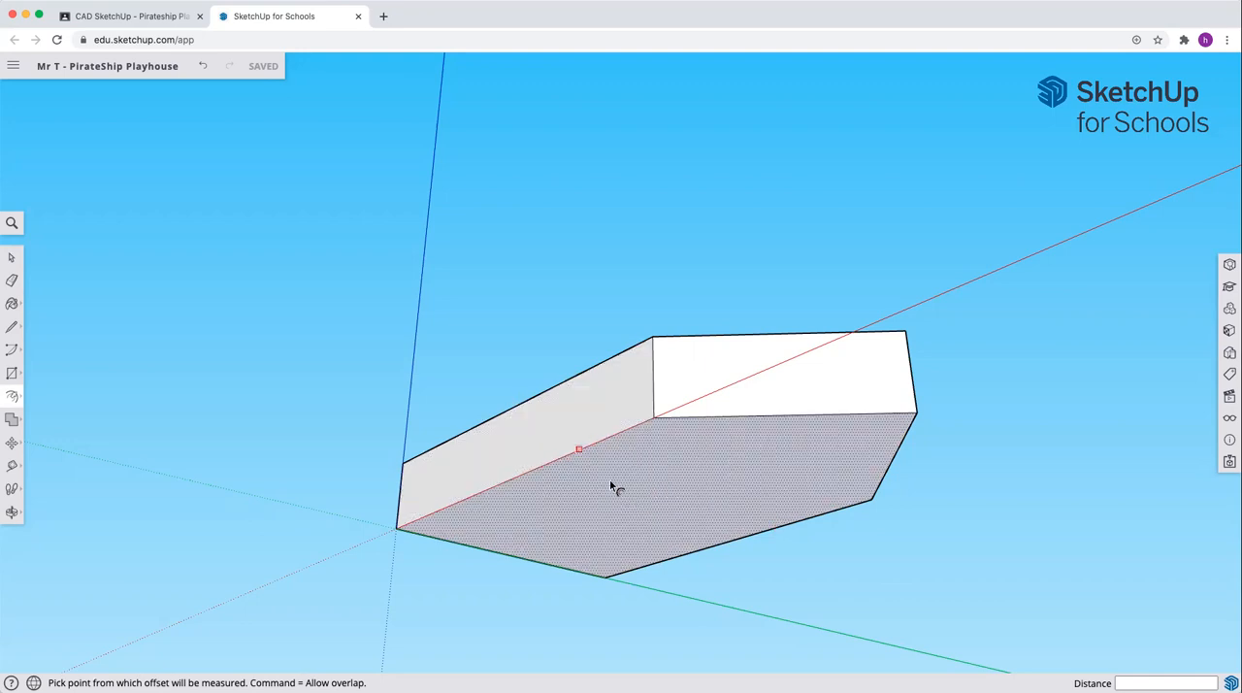
{"action": "mouse_move", "coordinate": [547, 497]}
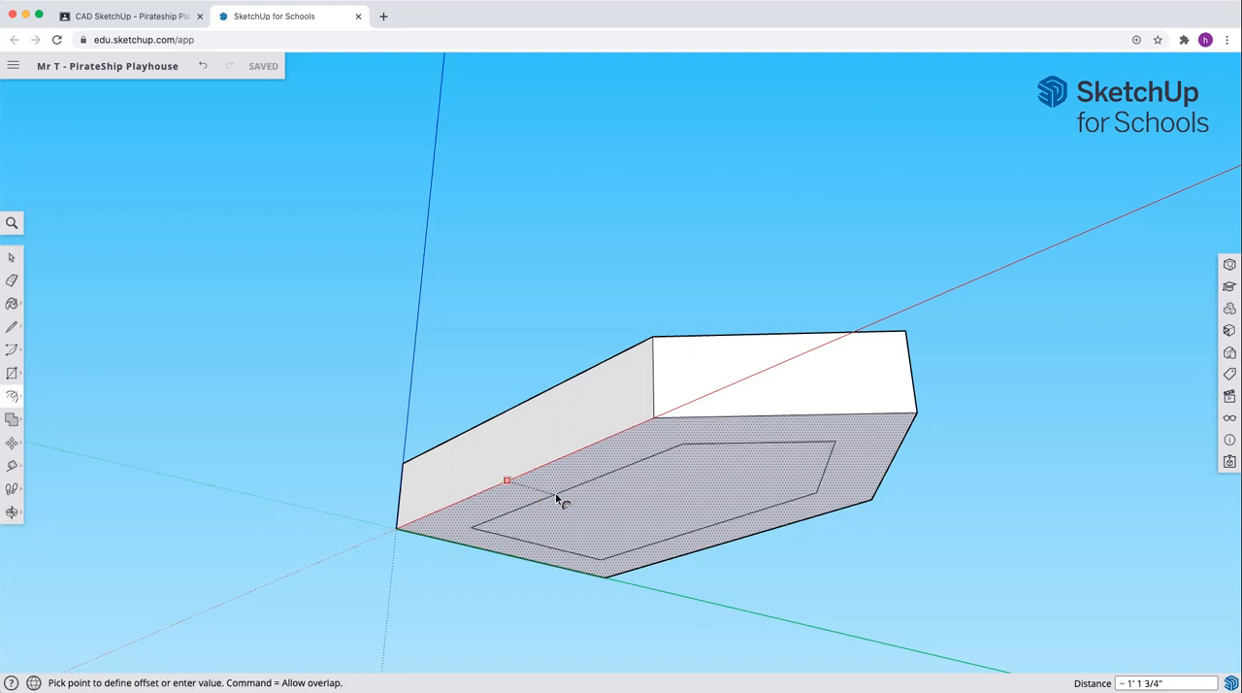
Step: Offset the bottom face inward by 1 to create a smaller inset pentagon
{"action": "type", "text": "1"}
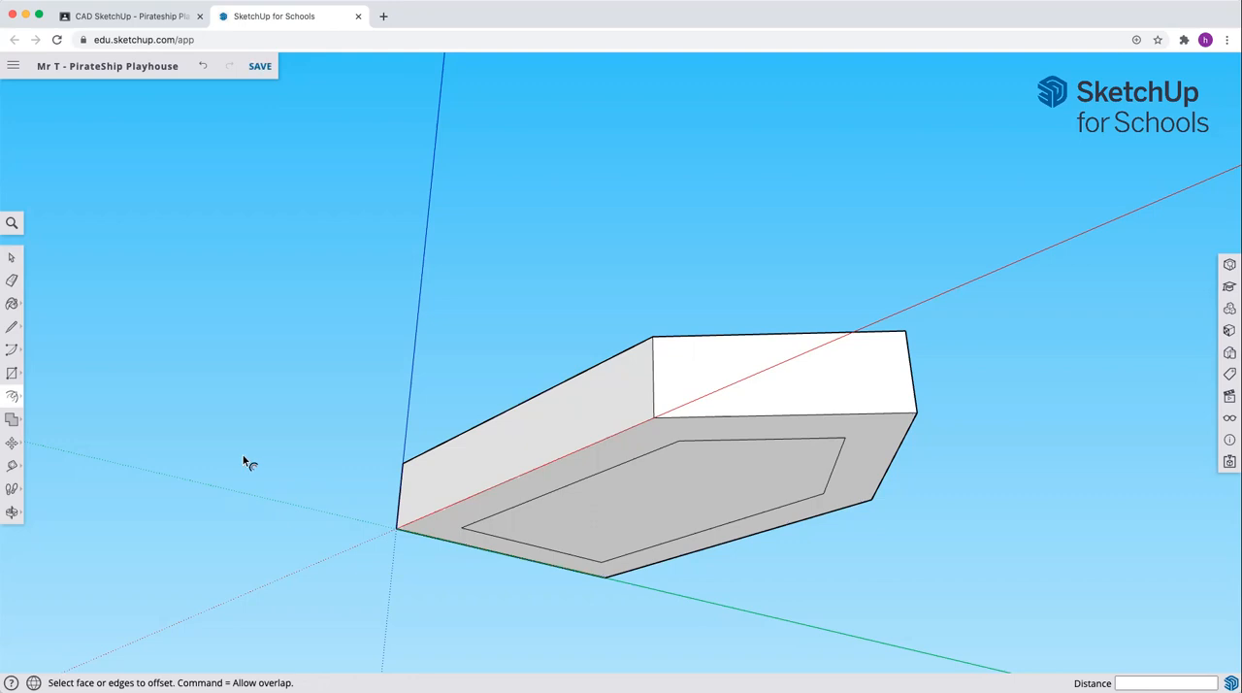
{"action": "mouse_move", "coordinate": [159, 458]}
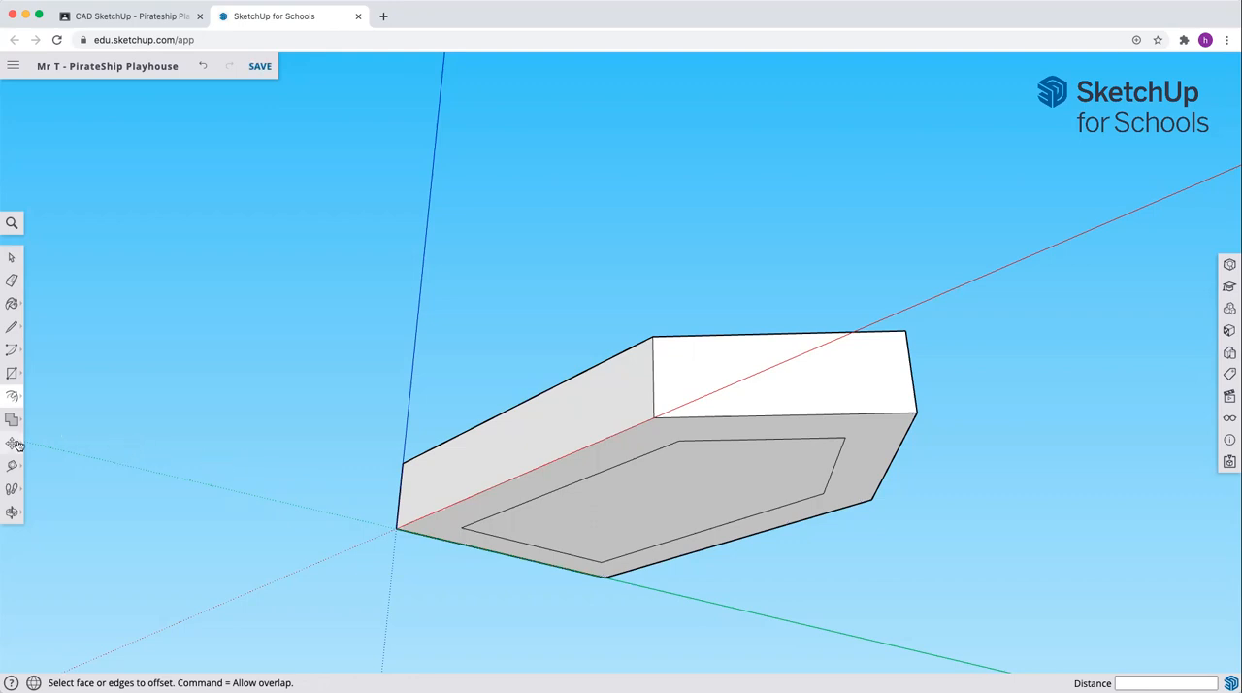
{"action": "mouse_move", "coordinate": [14, 442]}
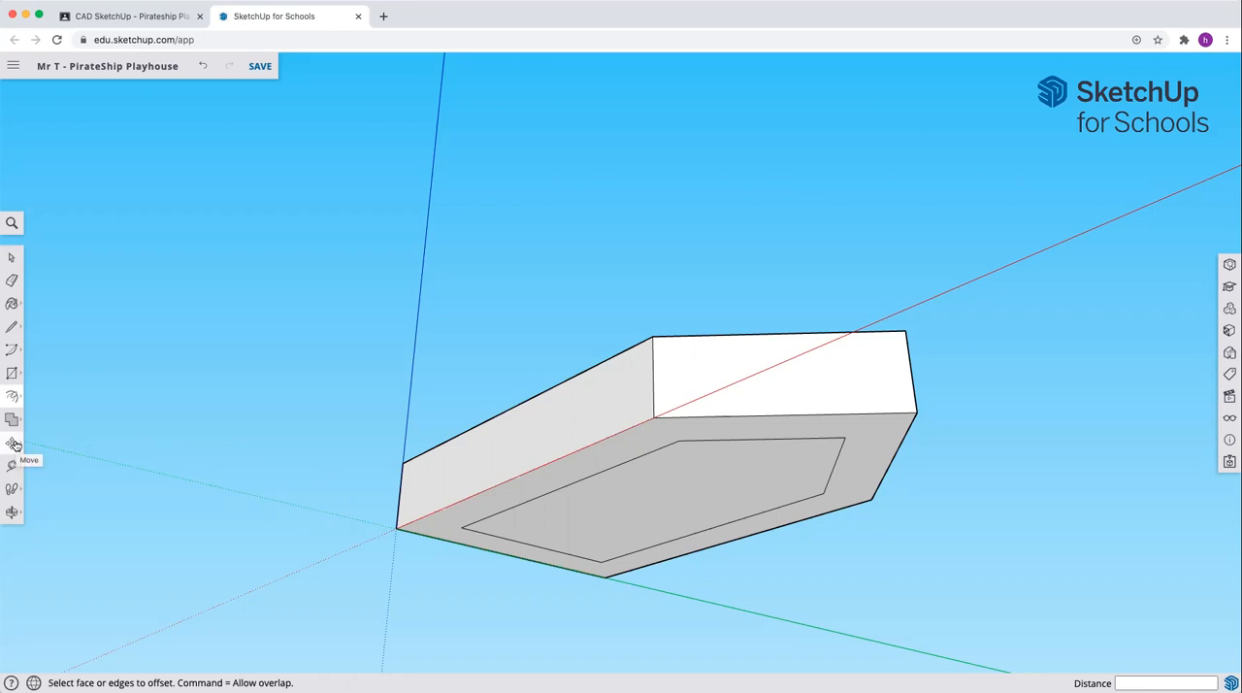
Step: Start a Move on the inset bottom pentagon to lower it along the blue axis
{"action": "left_click", "coordinate": [11, 442]}
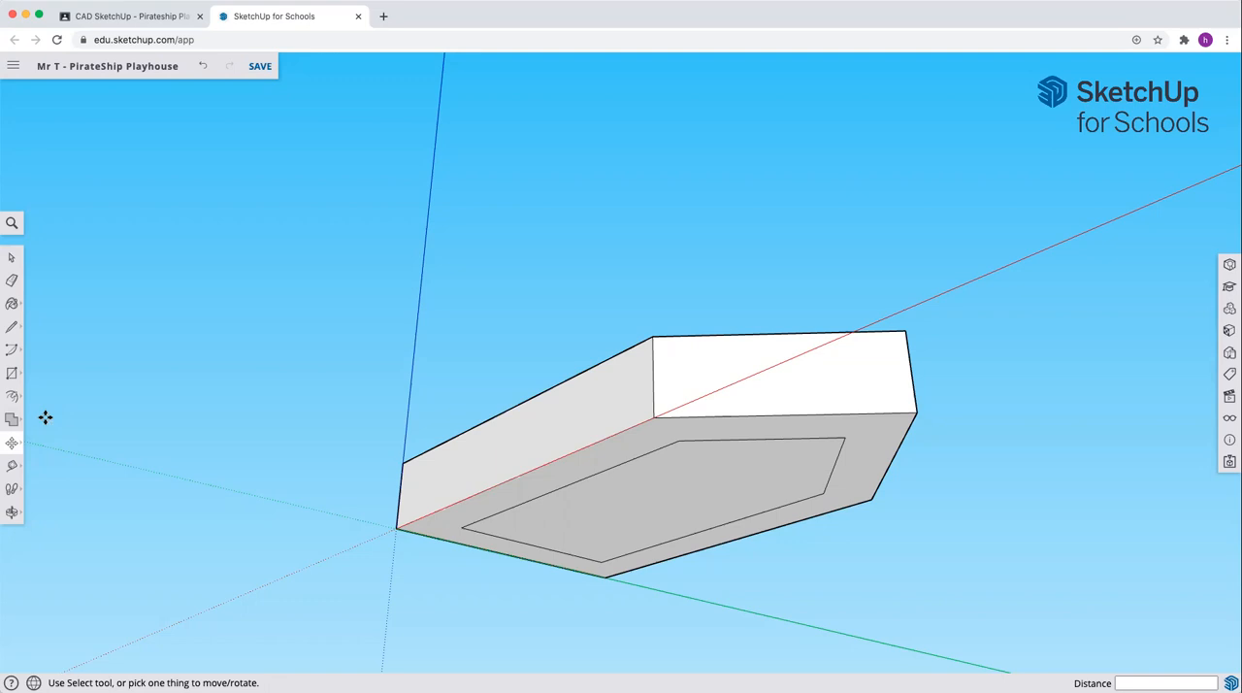
{"action": "mouse_move", "coordinate": [124, 402]}
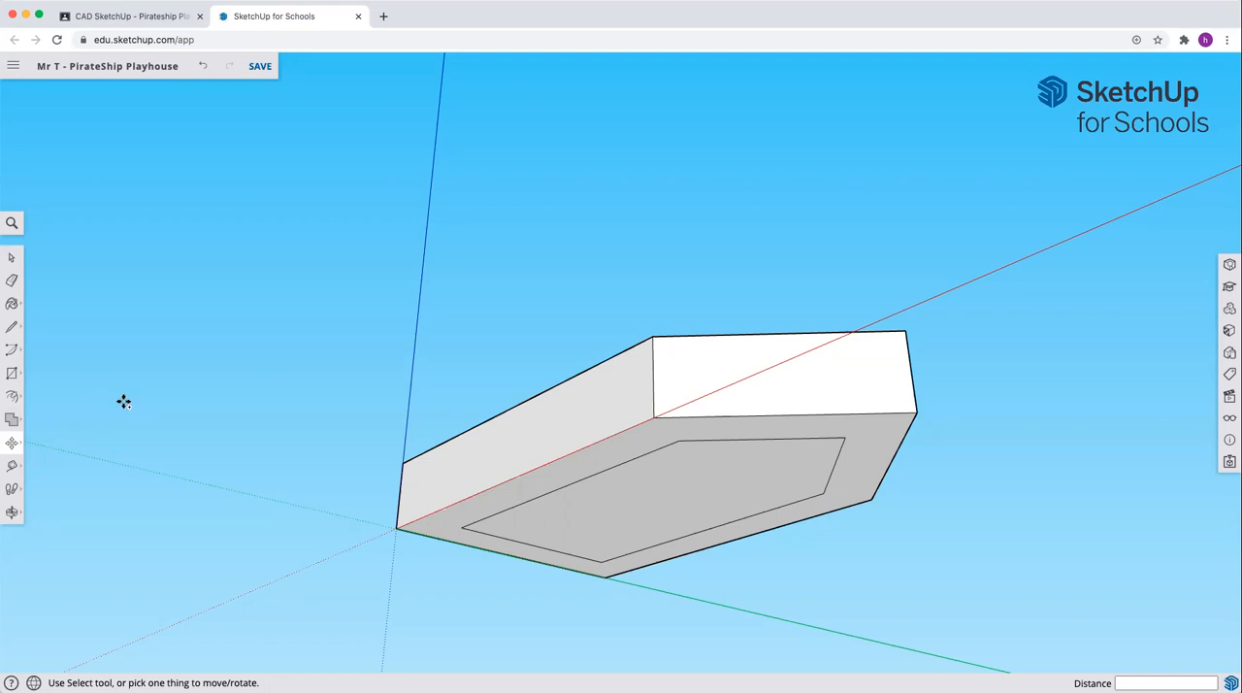
{"action": "mouse_move", "coordinate": [124, 398]}
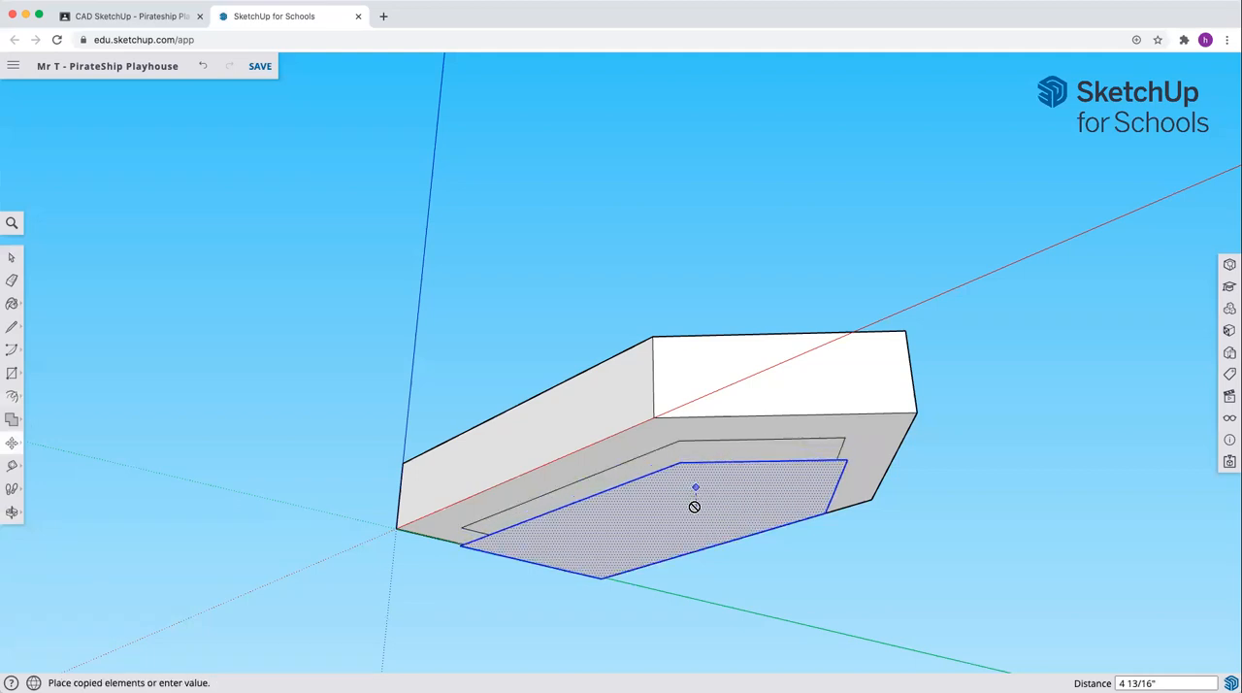
{"action": "mouse_move", "coordinate": [693, 513]}
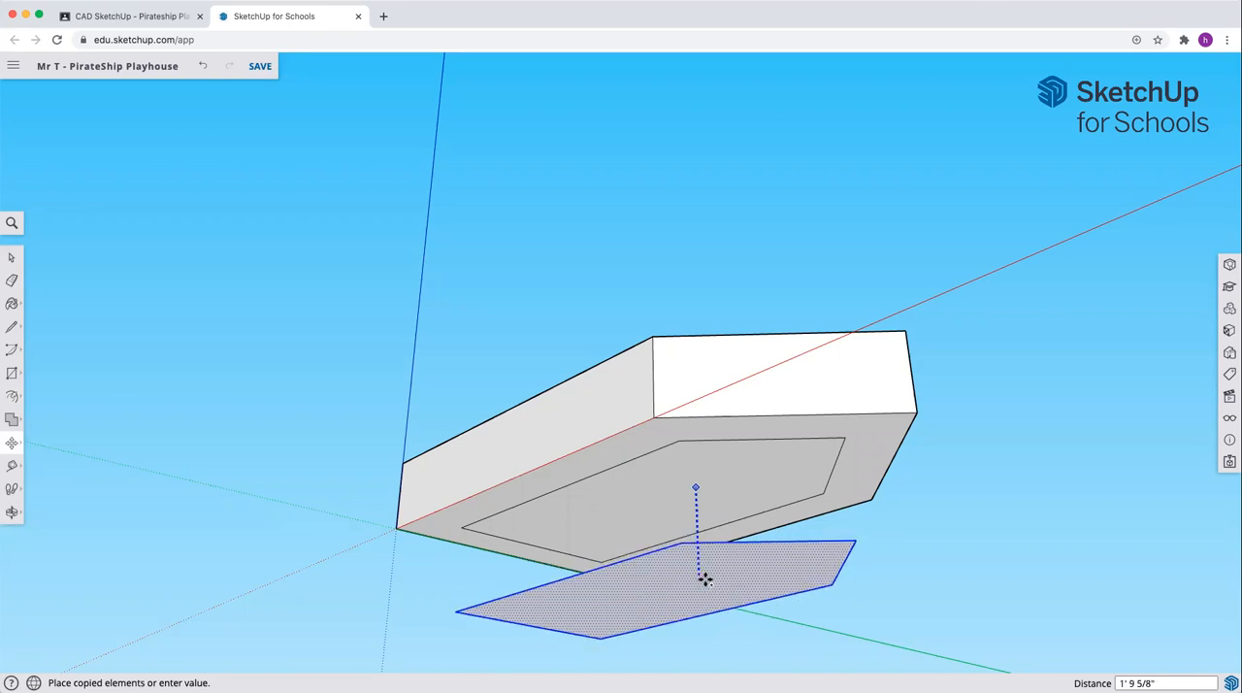
{"action": "mouse_move", "coordinate": [706, 580]}
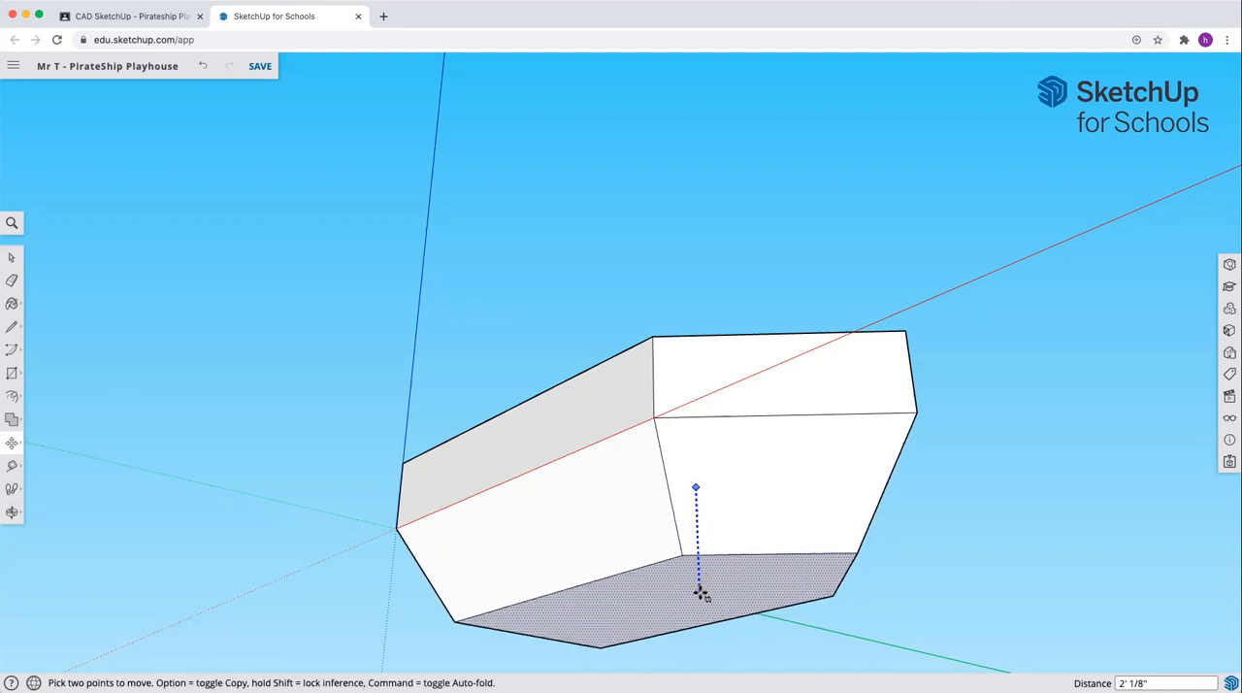
{"action": "mouse_move", "coordinate": [698, 598]}
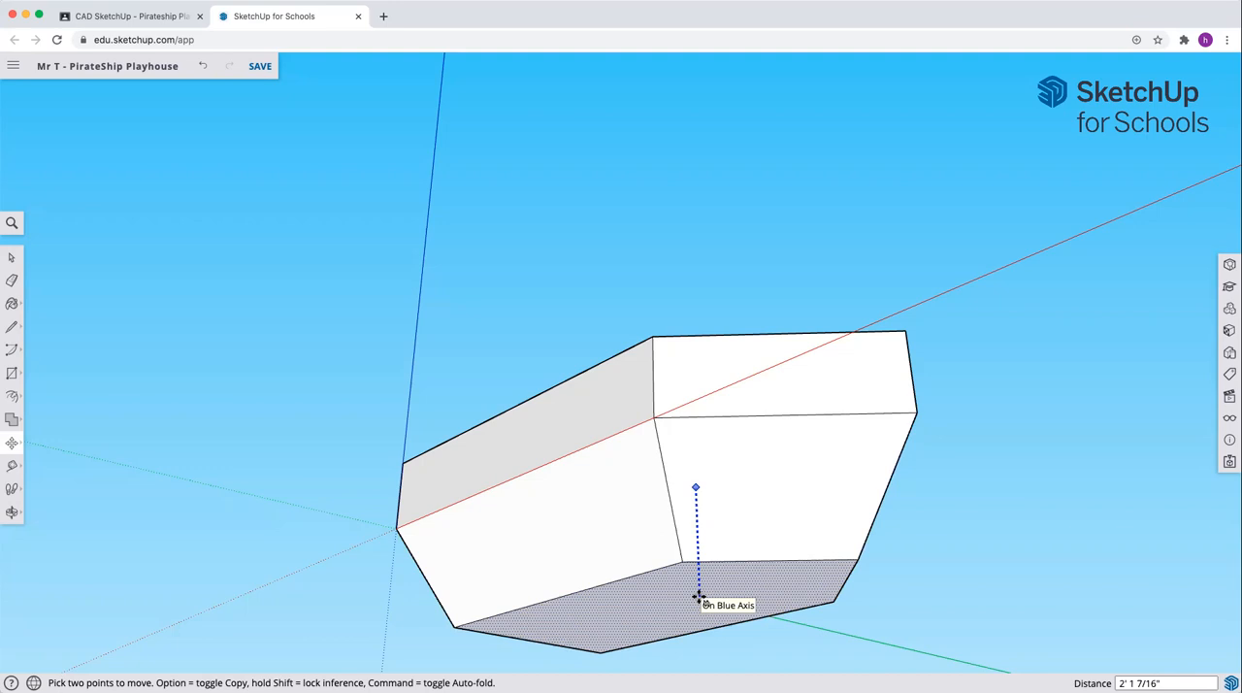
Step: Set the move distance to 3 so the inset pentagon forms a tapered lower hull
{"action": "type", "text": "3"}
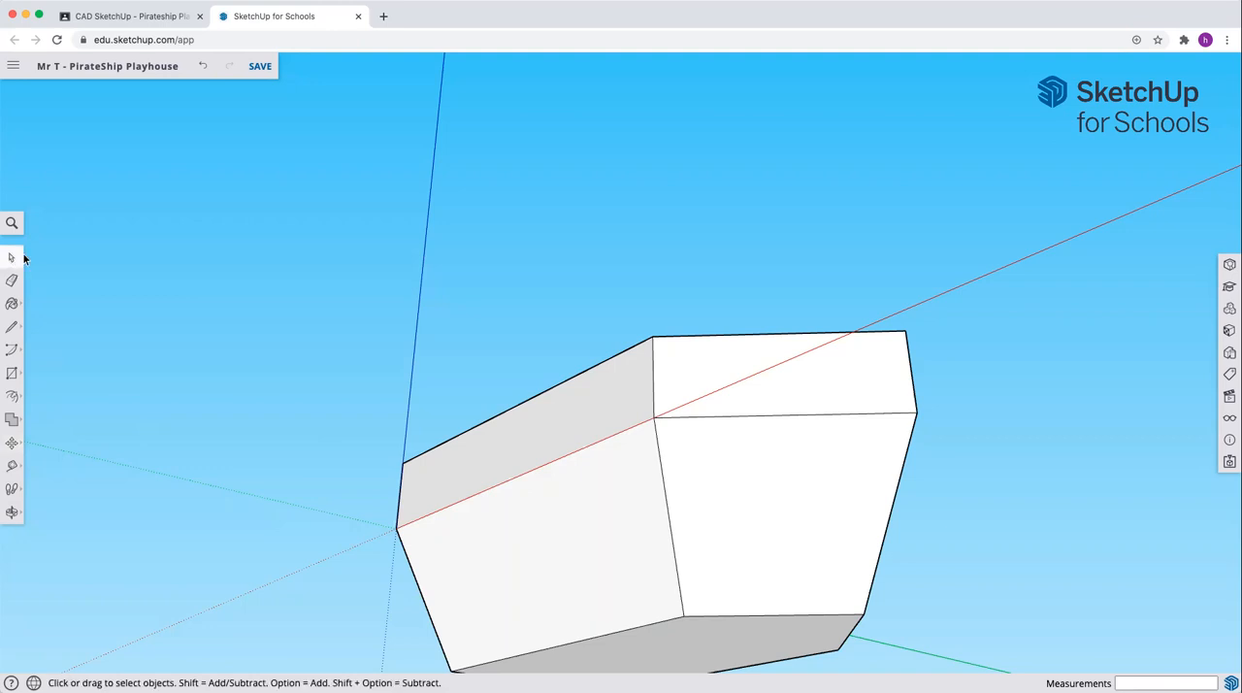
Step: Select all geometry and lift the hull up the blue axis onto the ground plane
{"action": "left_click", "coordinate": [594, 503]}
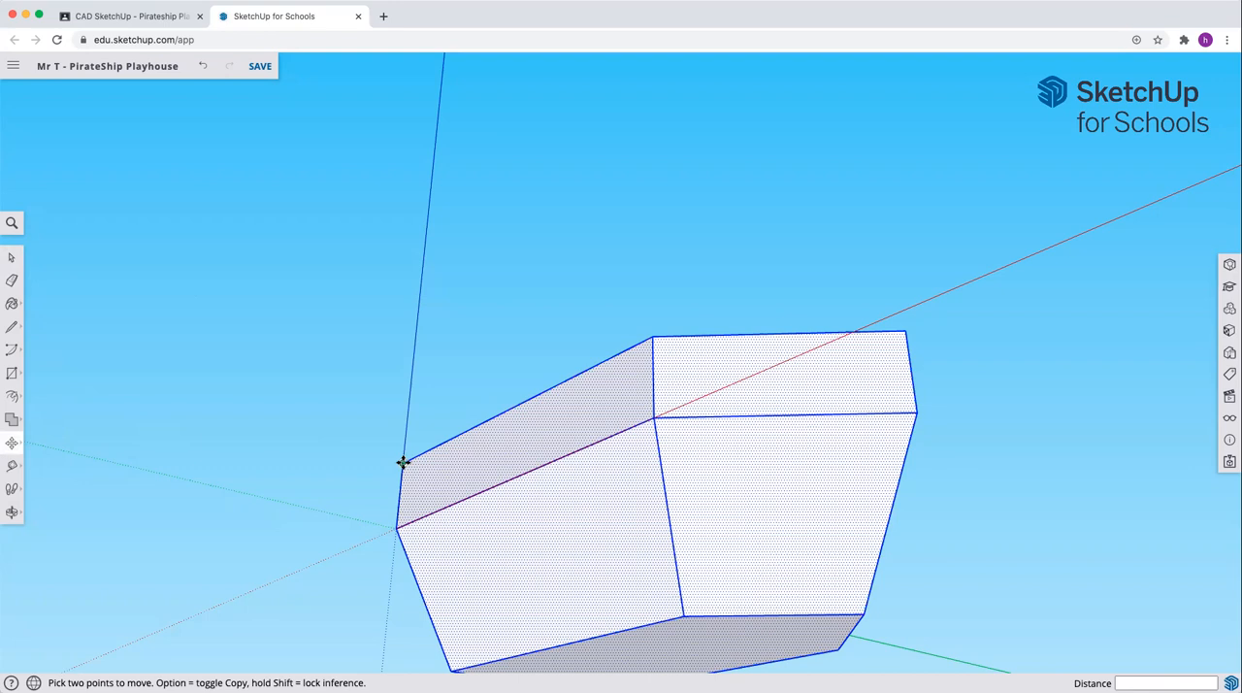
{"action": "left_click_drag", "start_coordinate": [403, 464], "coordinate": [403, 421]}
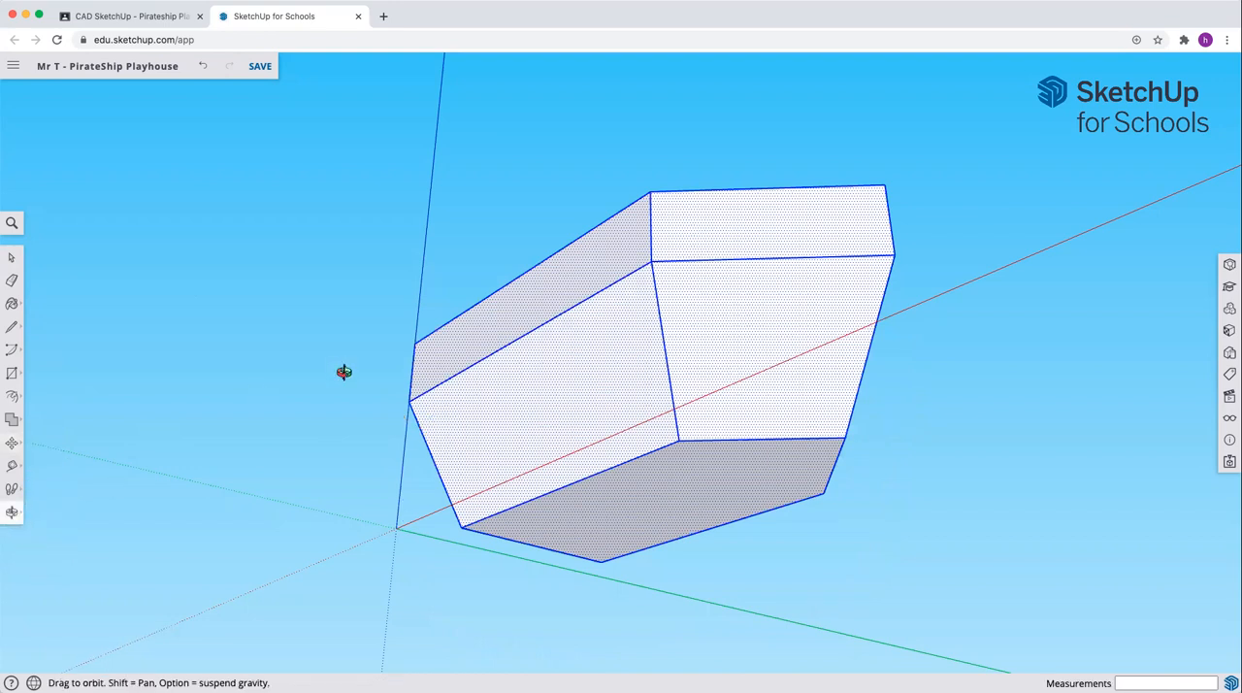
Step: Orbit back above ground to view the finished hull and save the PirateShip Playhouse model
{"action": "left_click_drag", "start_coordinate": [346, 372], "coordinate": [299, 485]}
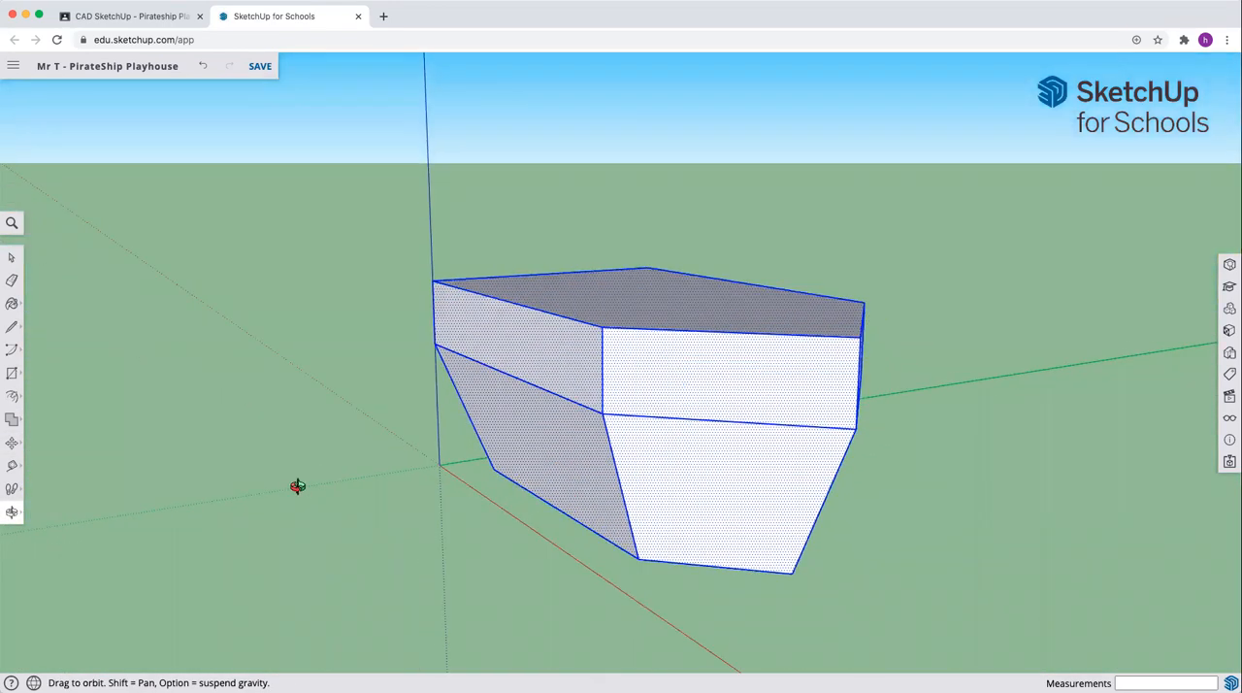
{"action": "left_click_drag", "start_coordinate": [299, 485], "coordinate": [570, 553]}
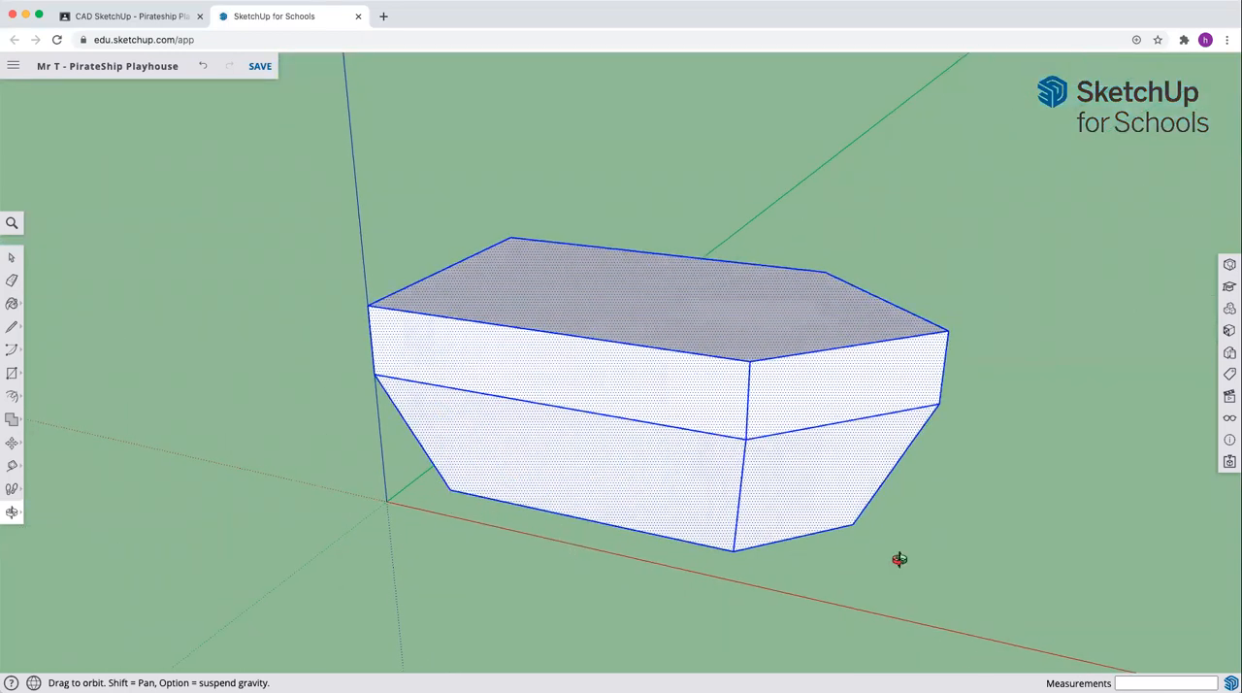
{"action": "mouse_move", "coordinate": [291, 202]}
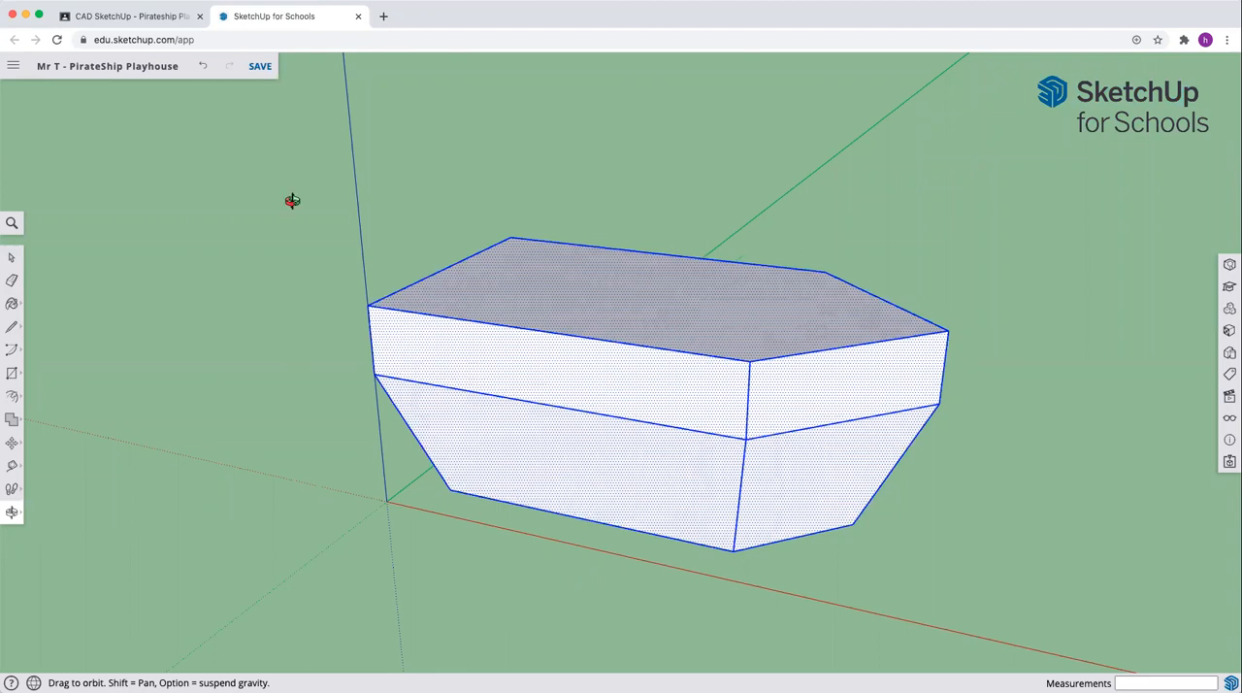
{"action": "left_click", "coordinate": [260, 66]}
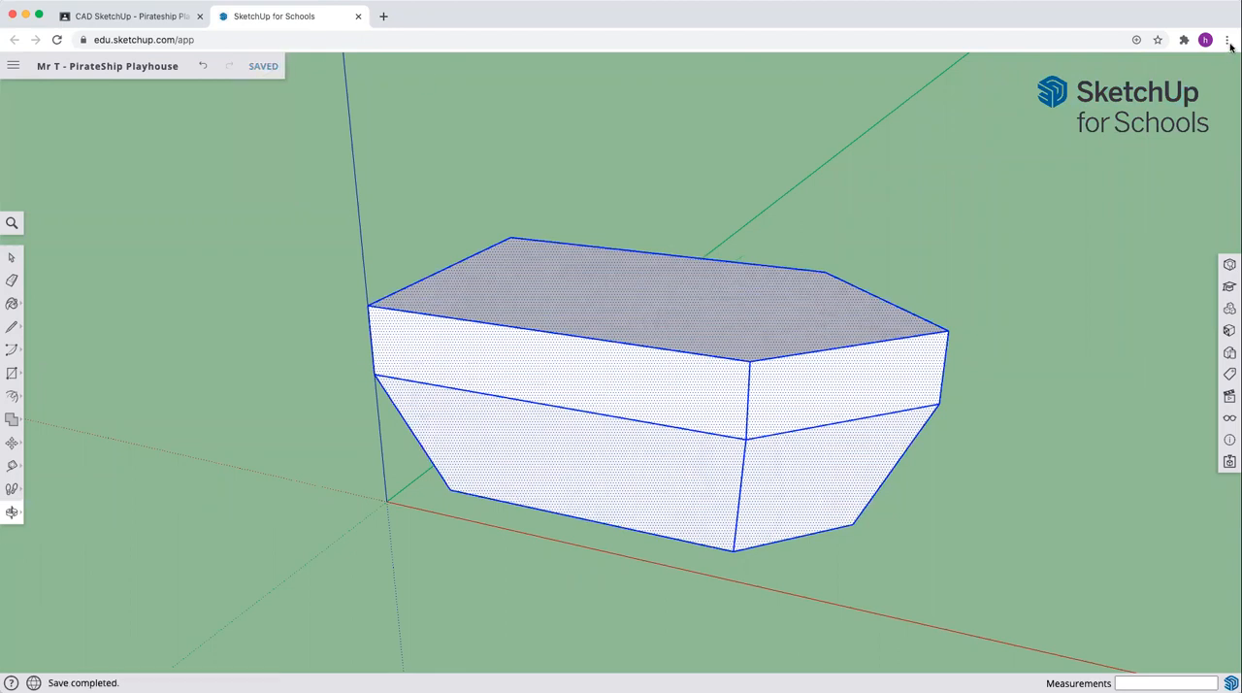
{"action": "mouse_move", "coordinate": [1154, 79]}
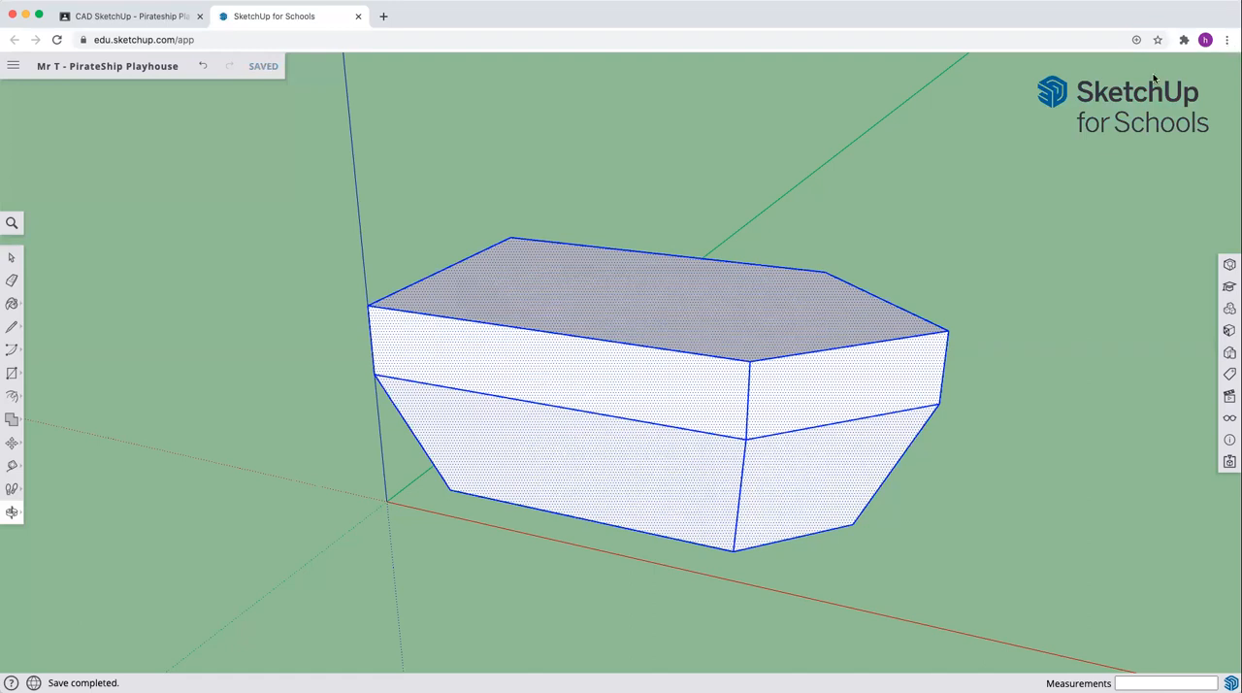